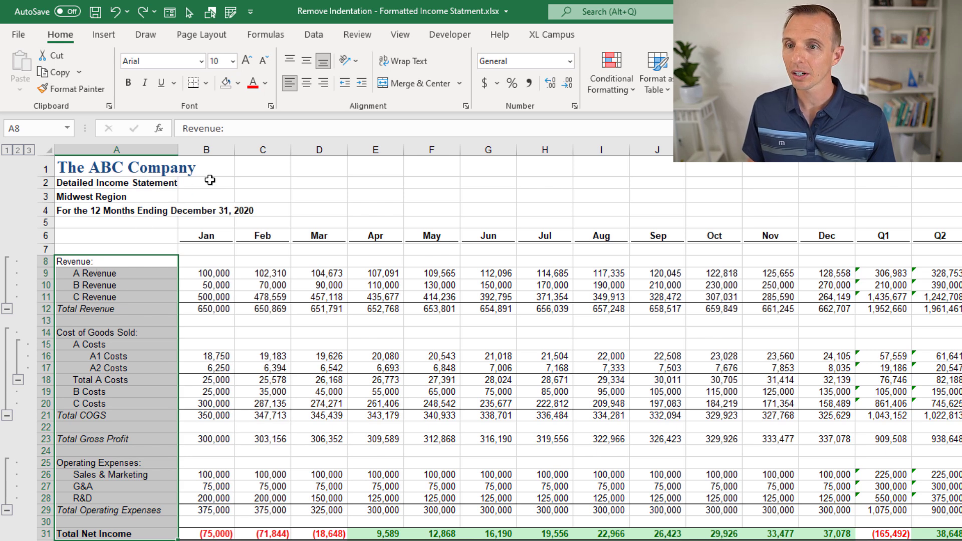
# Indent the column A row labels one level, undo that extra indent, then reselect the labels
pyautogui.click(346, 82)
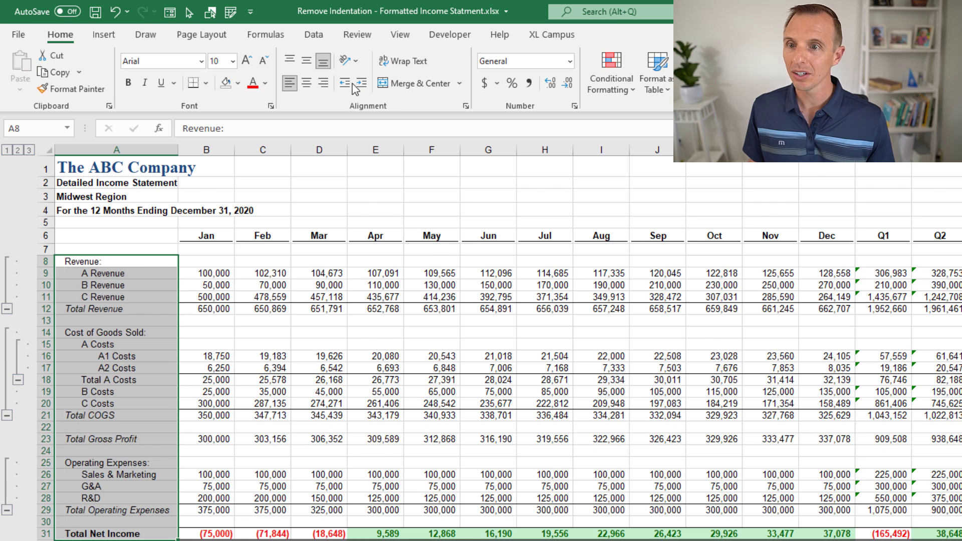
pyautogui.click(345, 83)
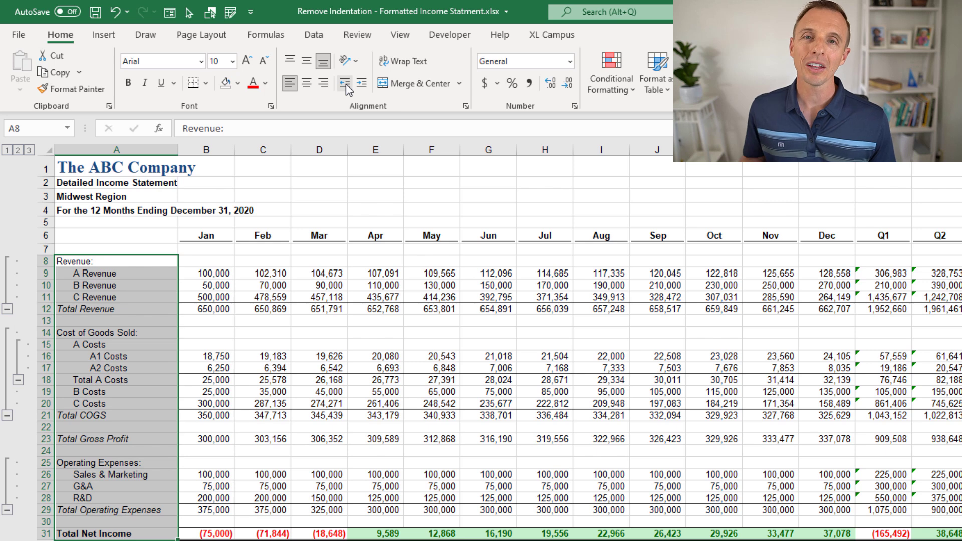
pyautogui.moveTo(92, 273); pyautogui.dragTo(92, 285)
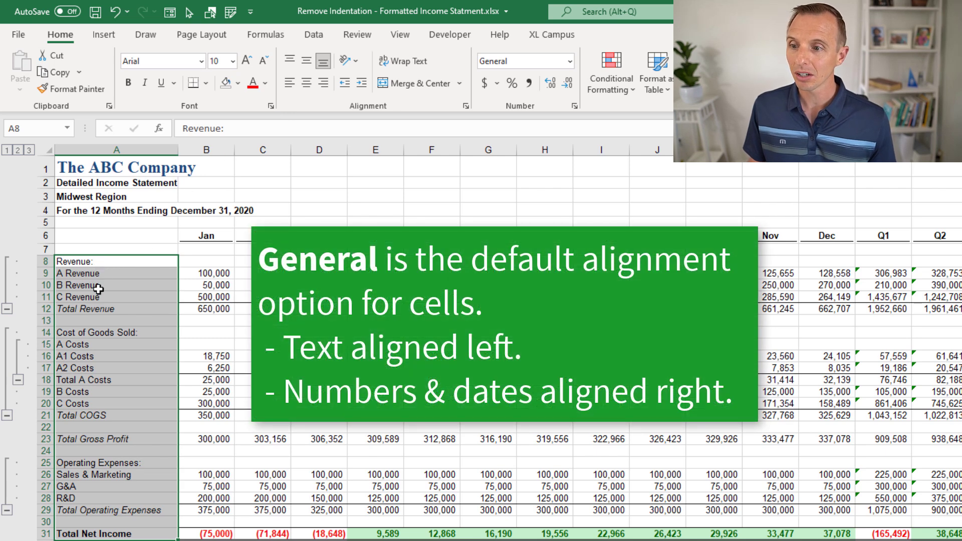
pyautogui.moveTo(88, 516)
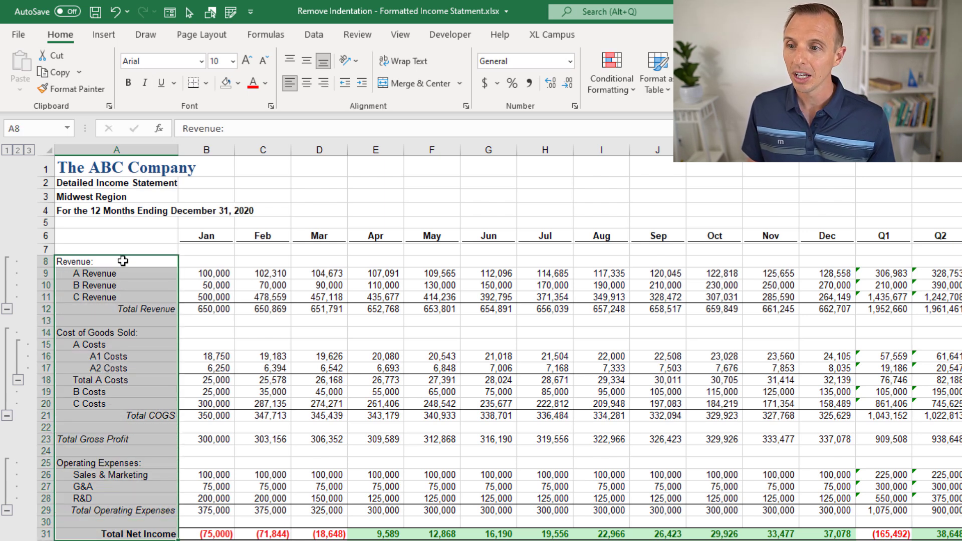
# Set the labels' indent to 0 in Format Cells, leaving Horizontal alignment unchanged
pyautogui.rightClick(117, 260)
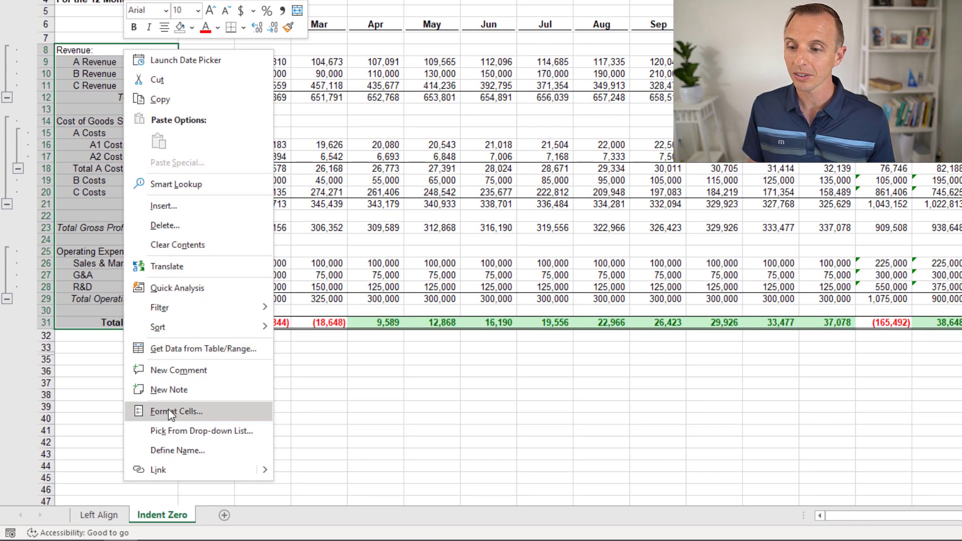
pyautogui.click(176, 411)
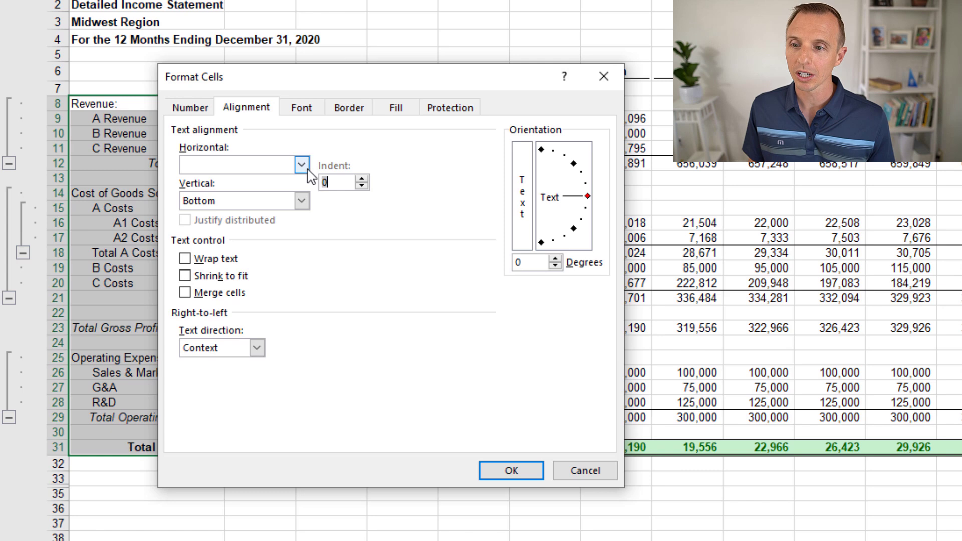
pyautogui.click(300, 166)
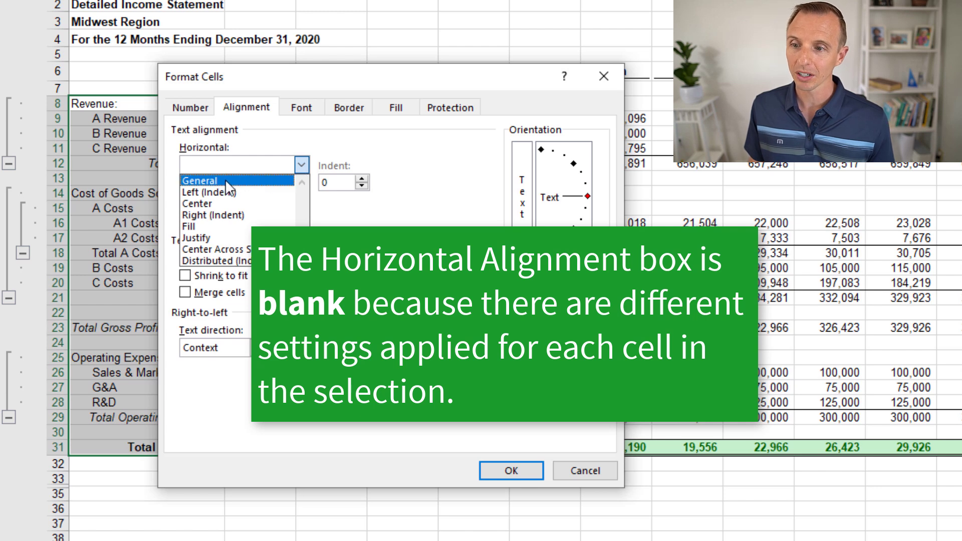
pyautogui.click(301, 166)
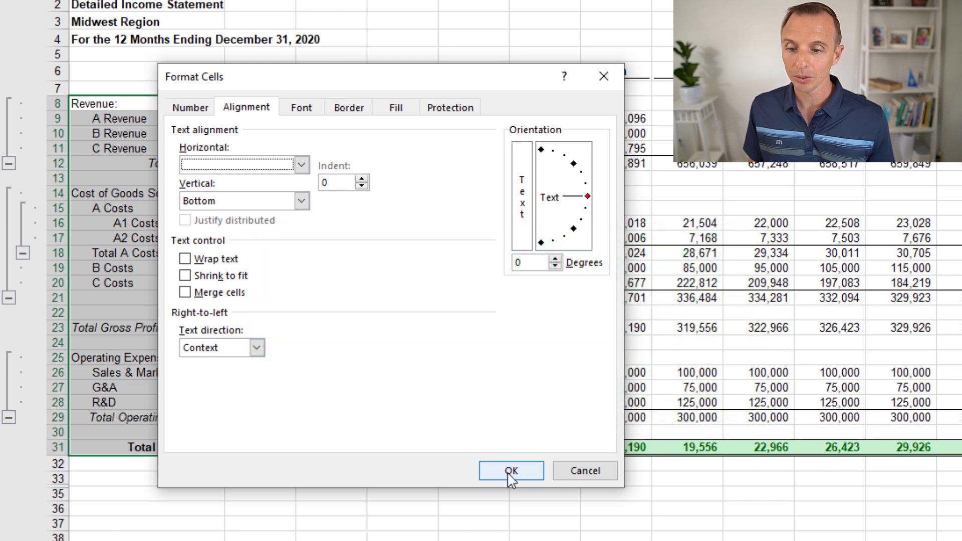
pyautogui.click(511, 471)
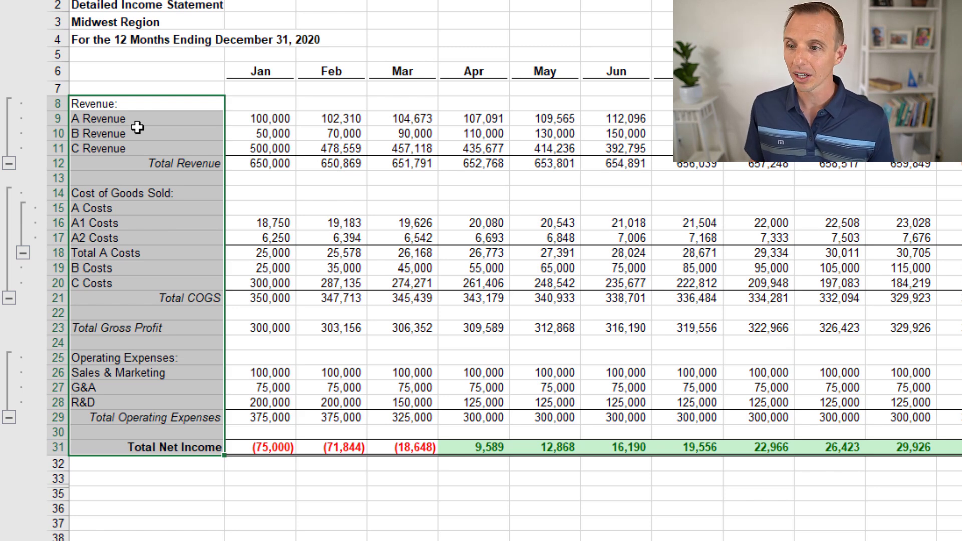
pyautogui.moveTo(133, 163)
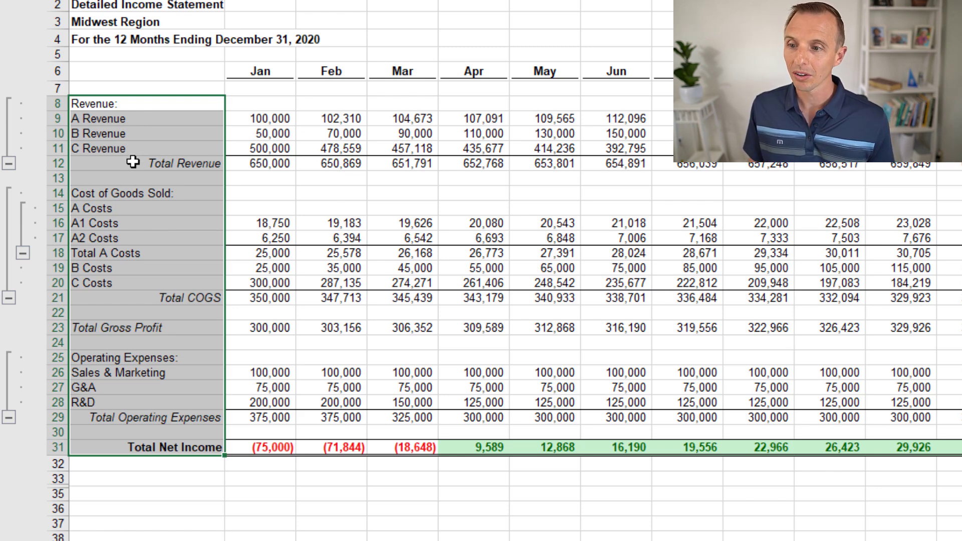
pyautogui.click(148, 163)
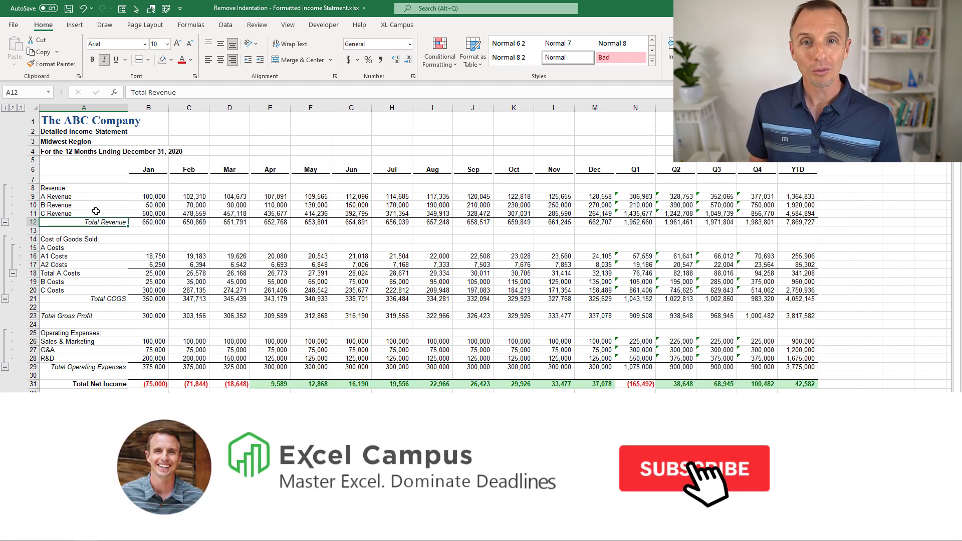
pyautogui.click(694, 468)
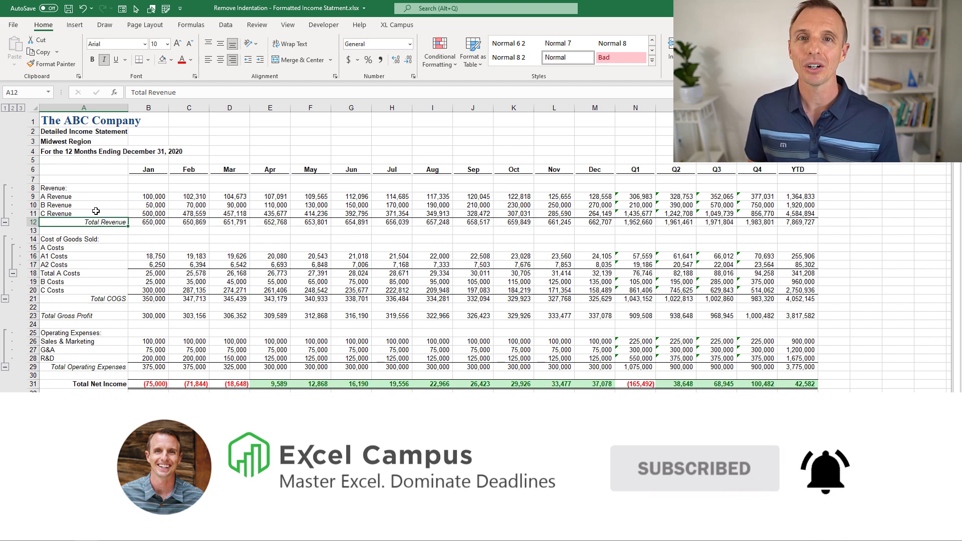